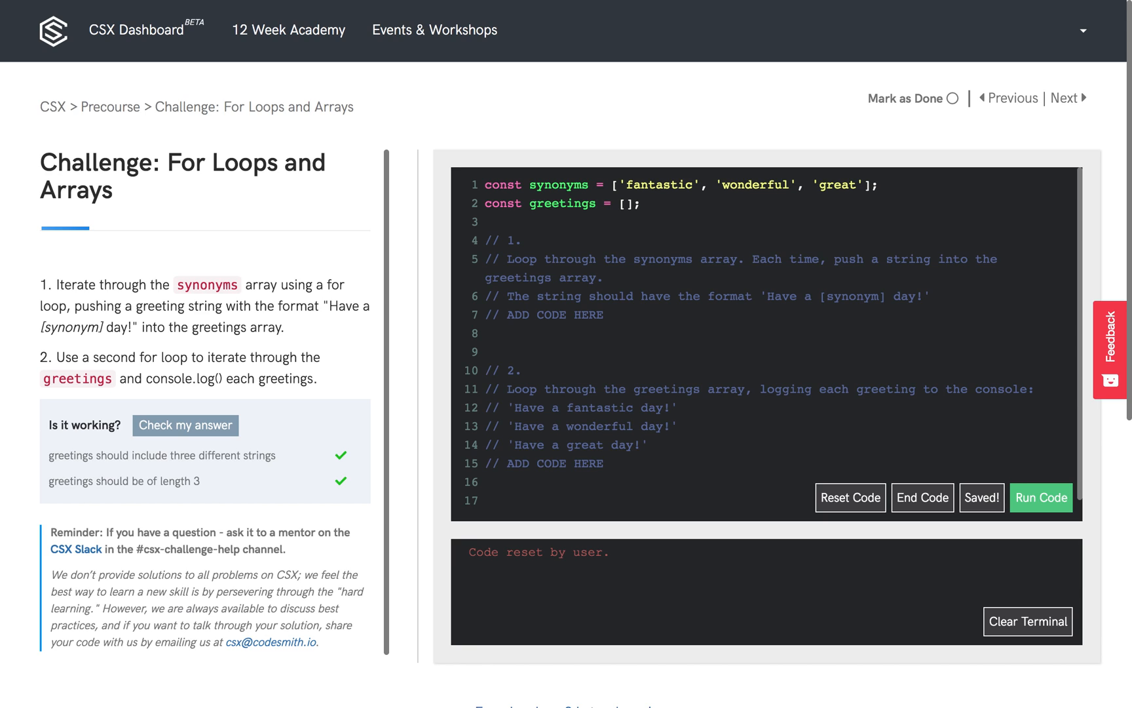
mouse_move(551, 334)
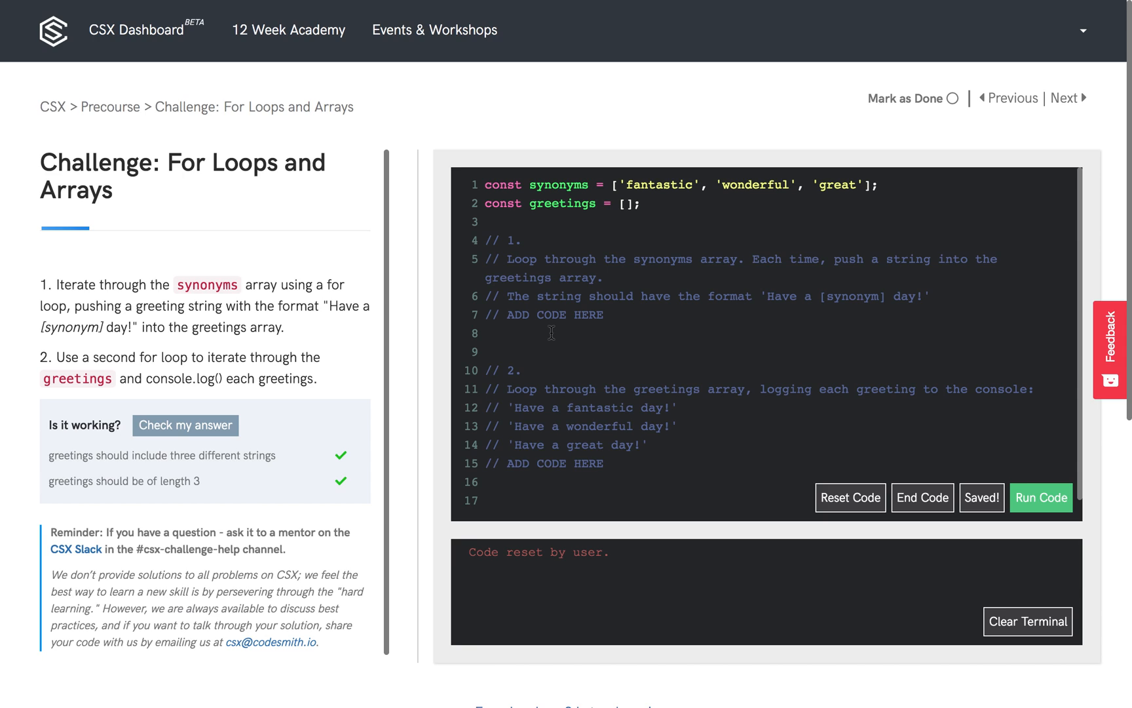
Write an empty for loop with let i = 0; i < synonyms.length; i++ under the first task.
type("for (let i = 0 ;")
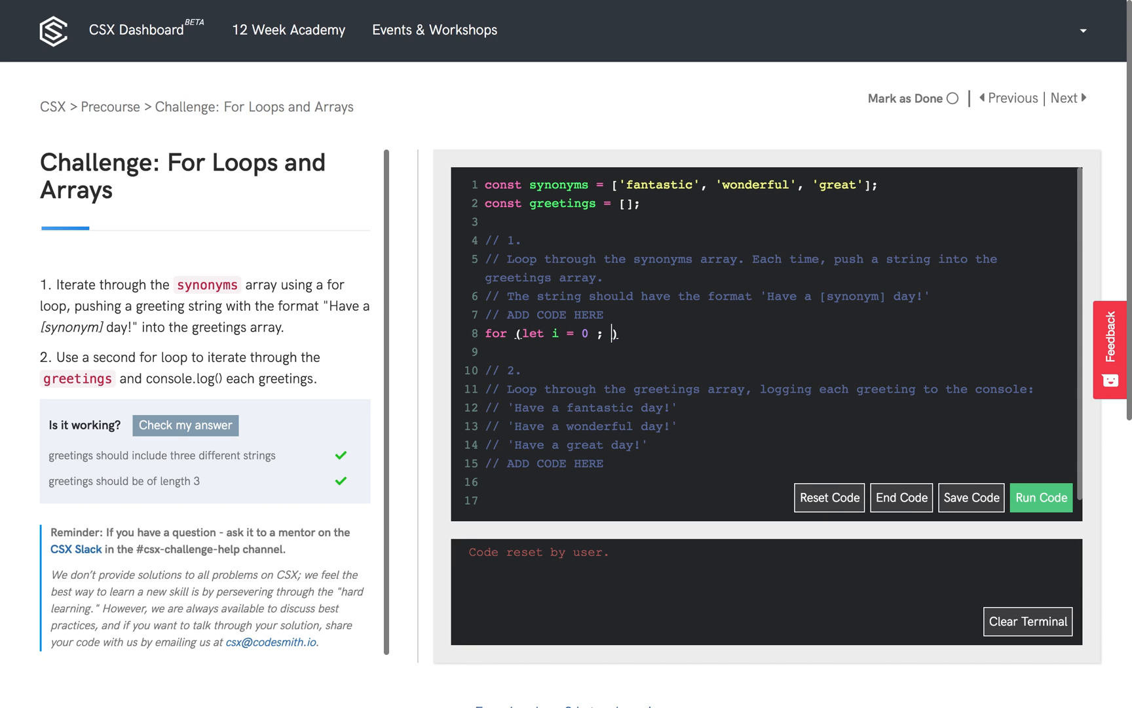
type("i < synonyms.length; i++")
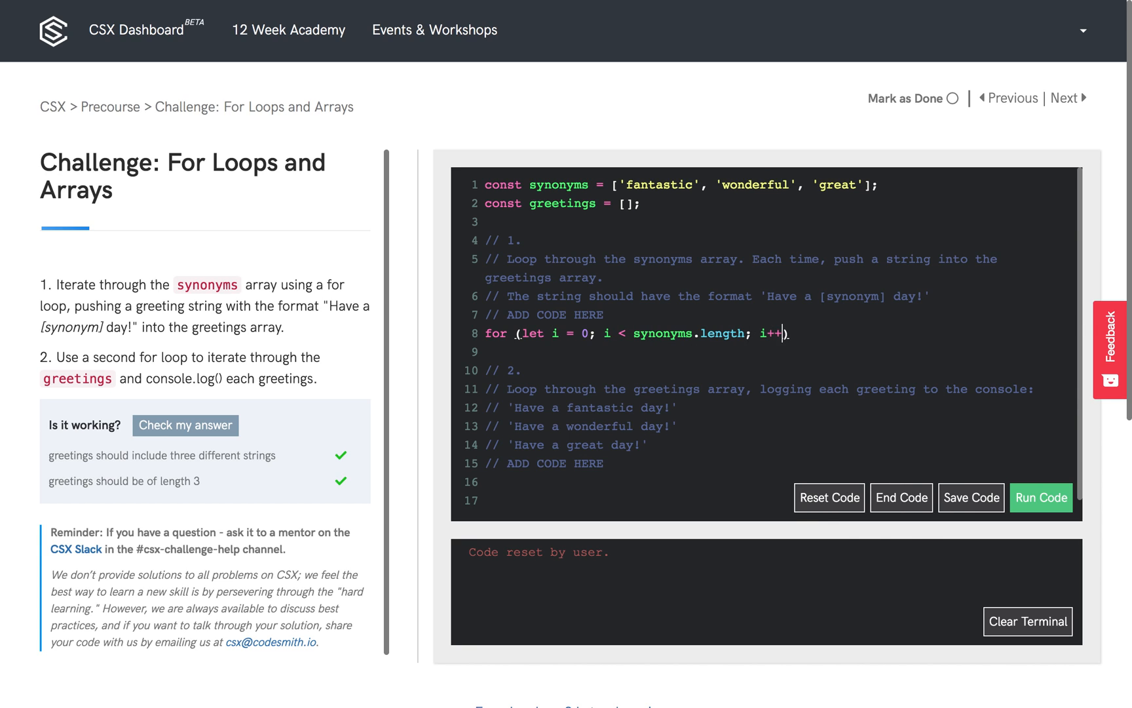
type("{")
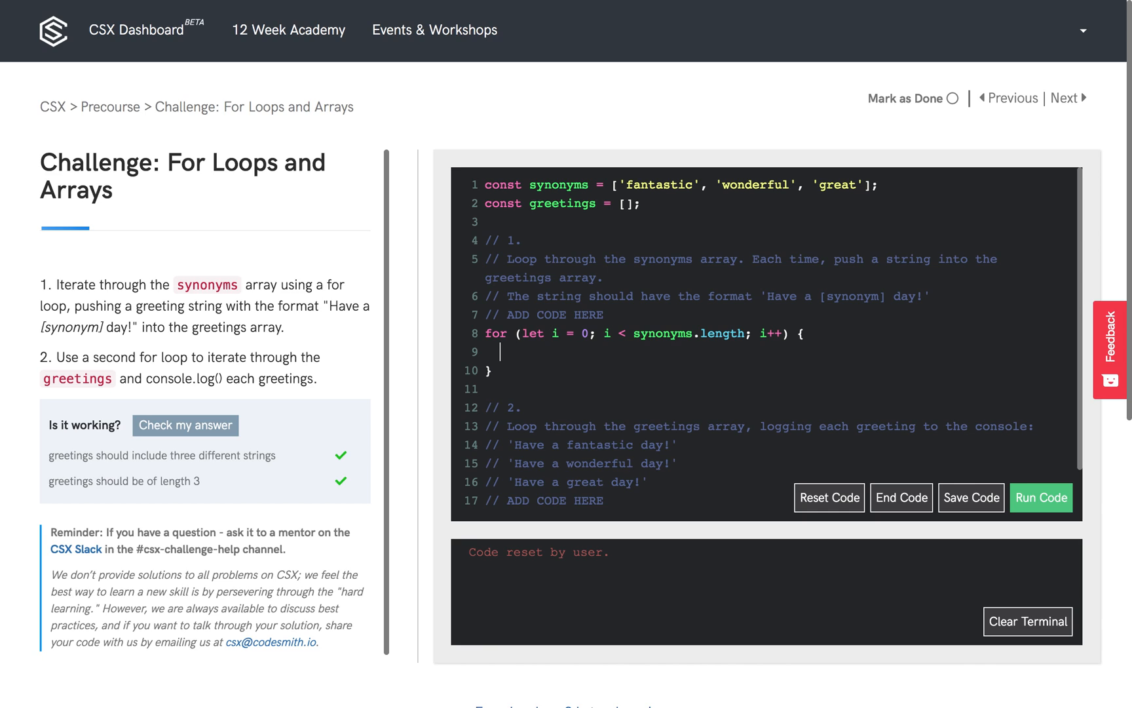
left_click(972, 498)
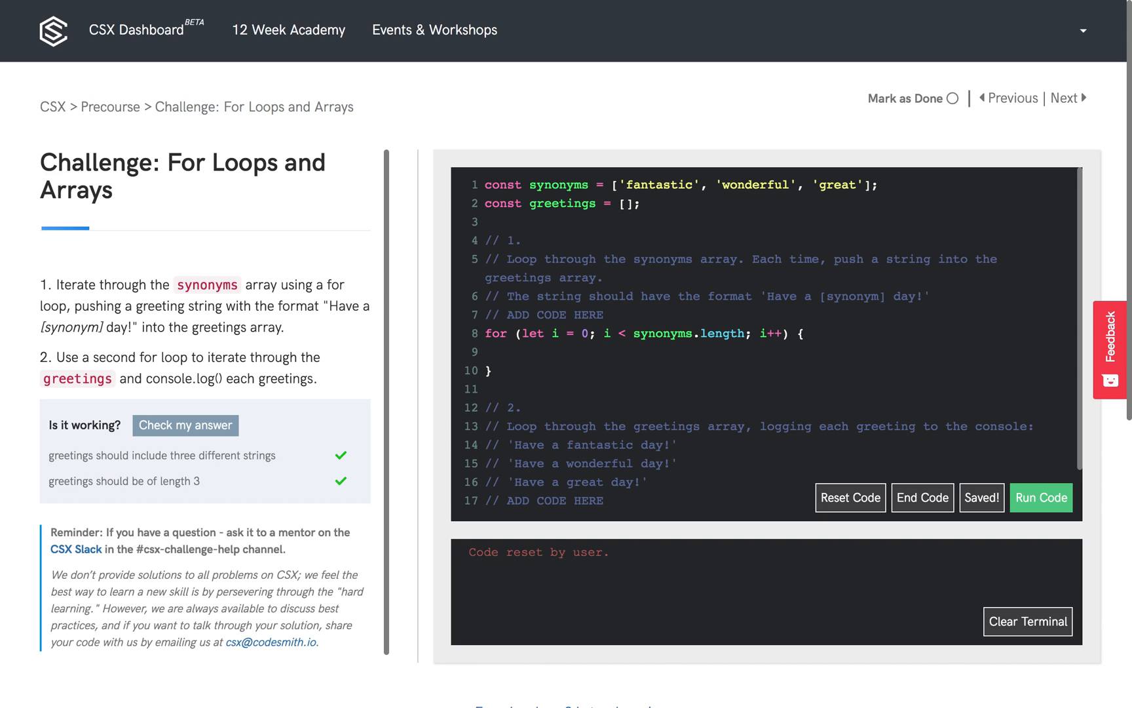
left_click(509, 353)
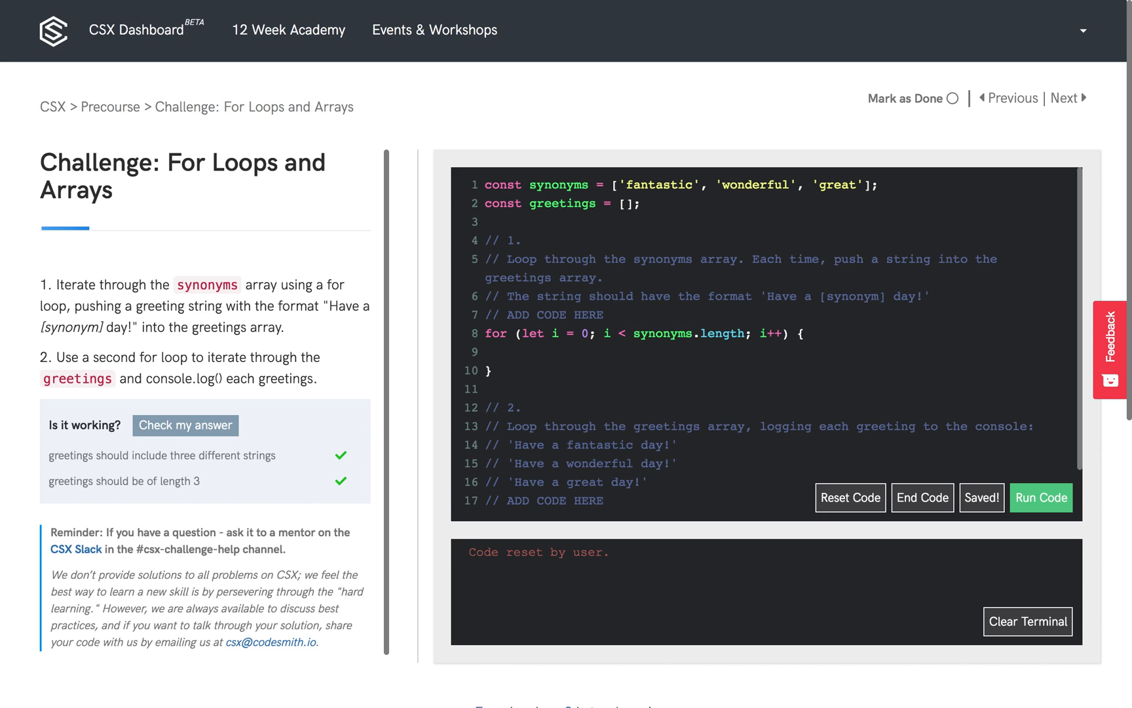
Inside the loop body, add greetings.push('Have a ' + synonyms[i] + ' day!');.
left_click(503, 353)
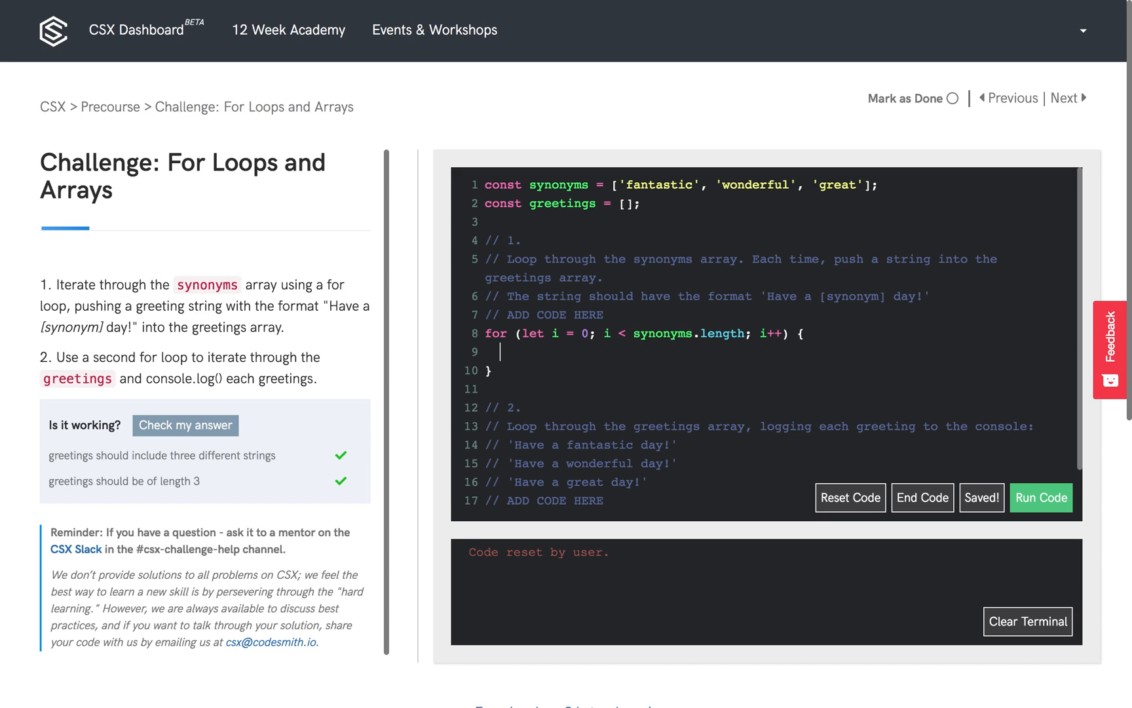
type("greetings.push")
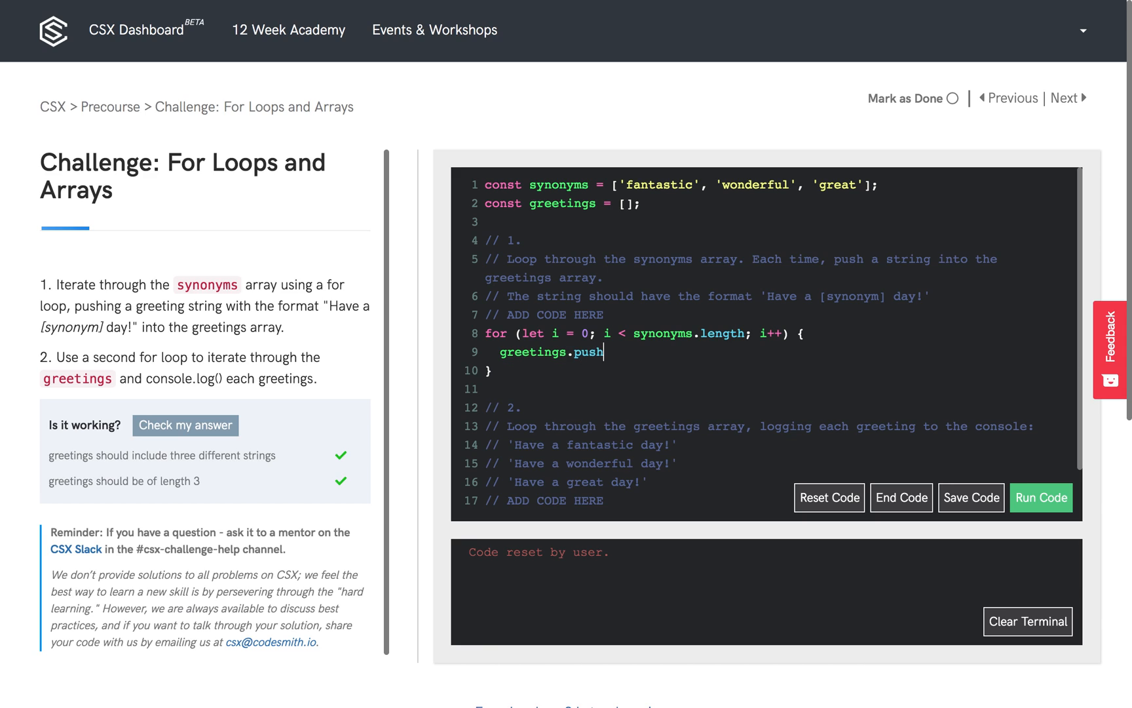
type("()")
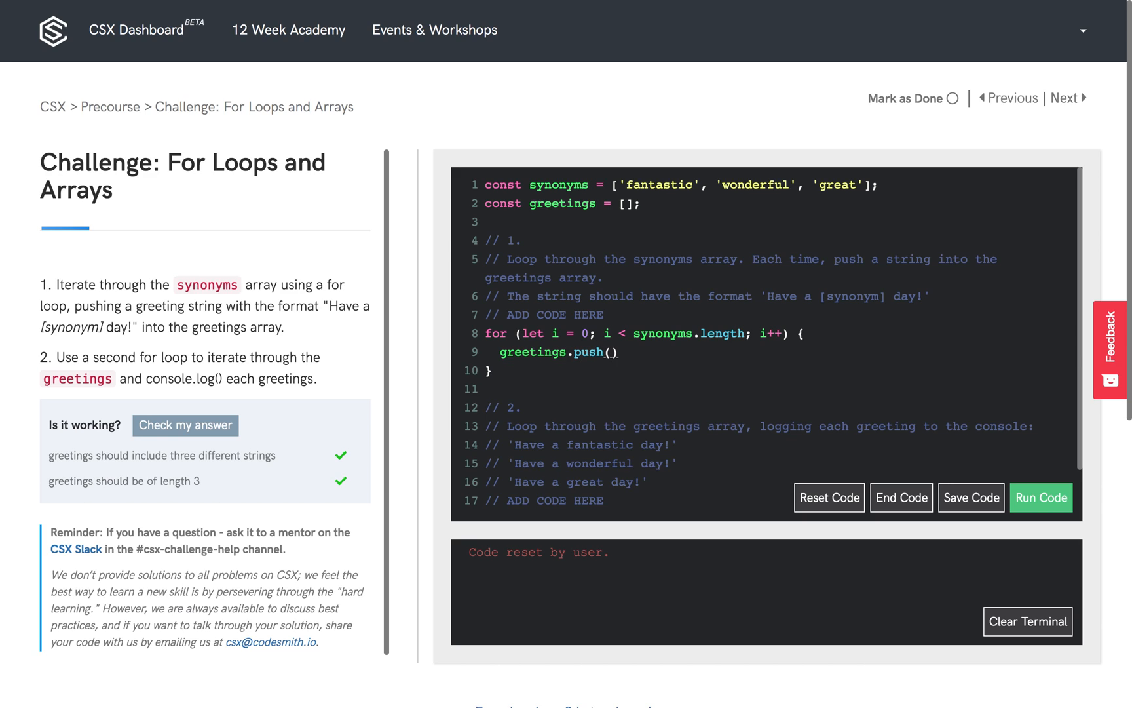
left_click(971, 498)
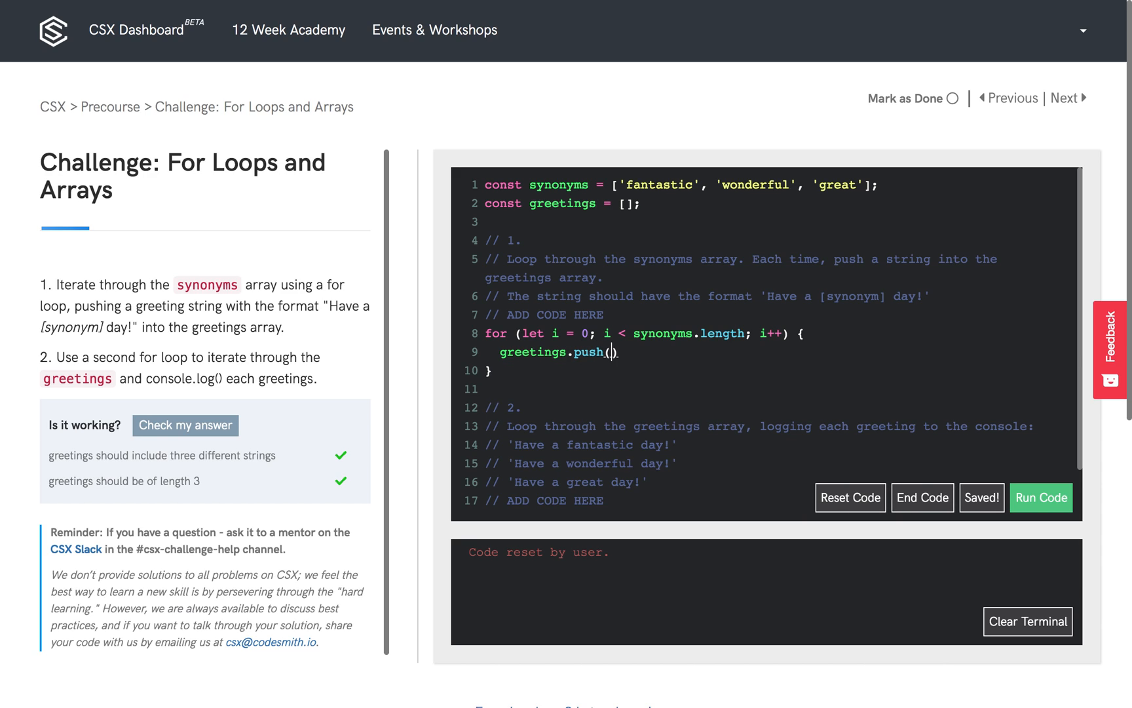
type("'")
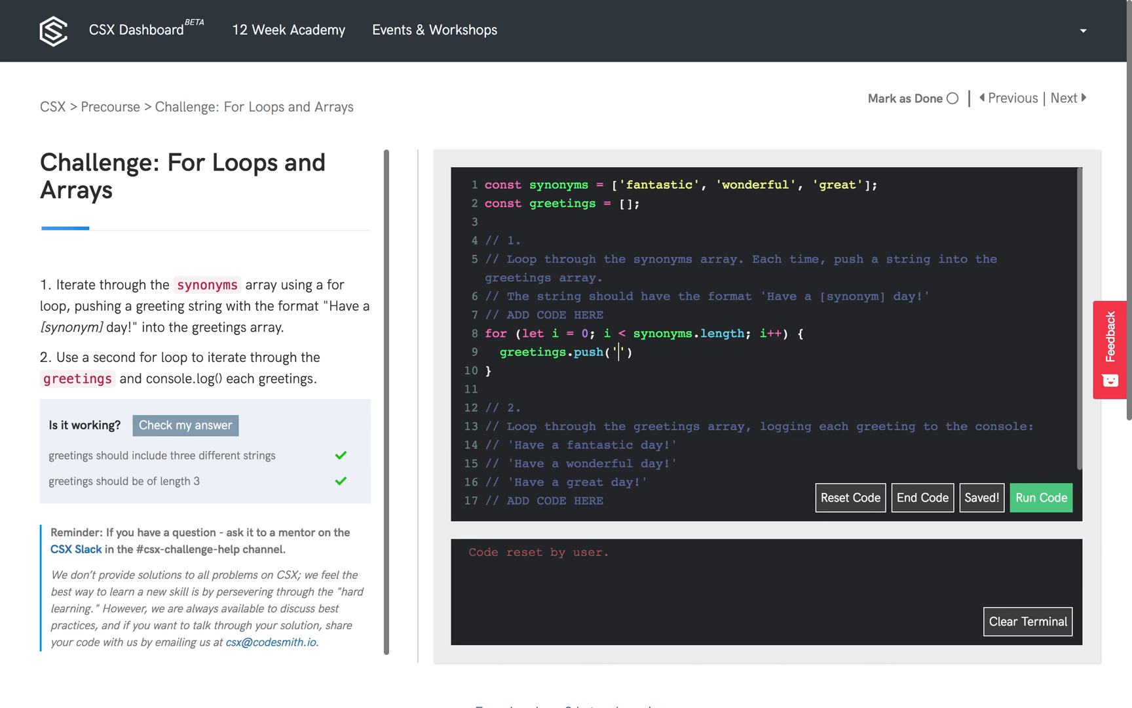
type("Have a")
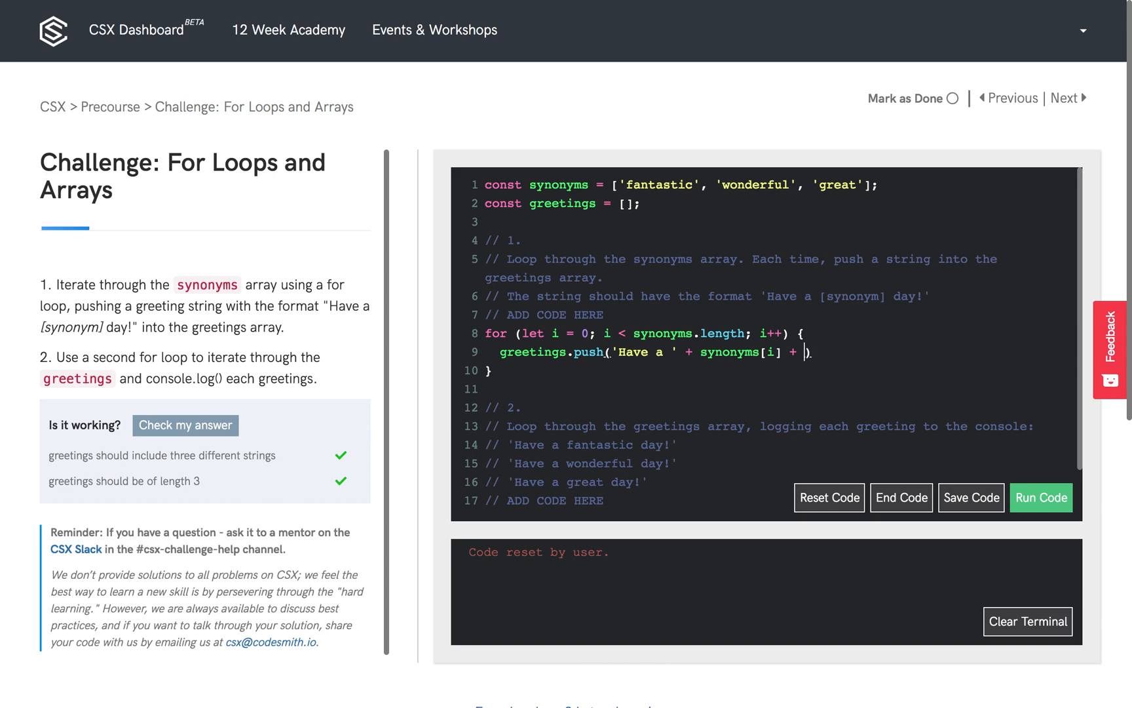
type("day!'")
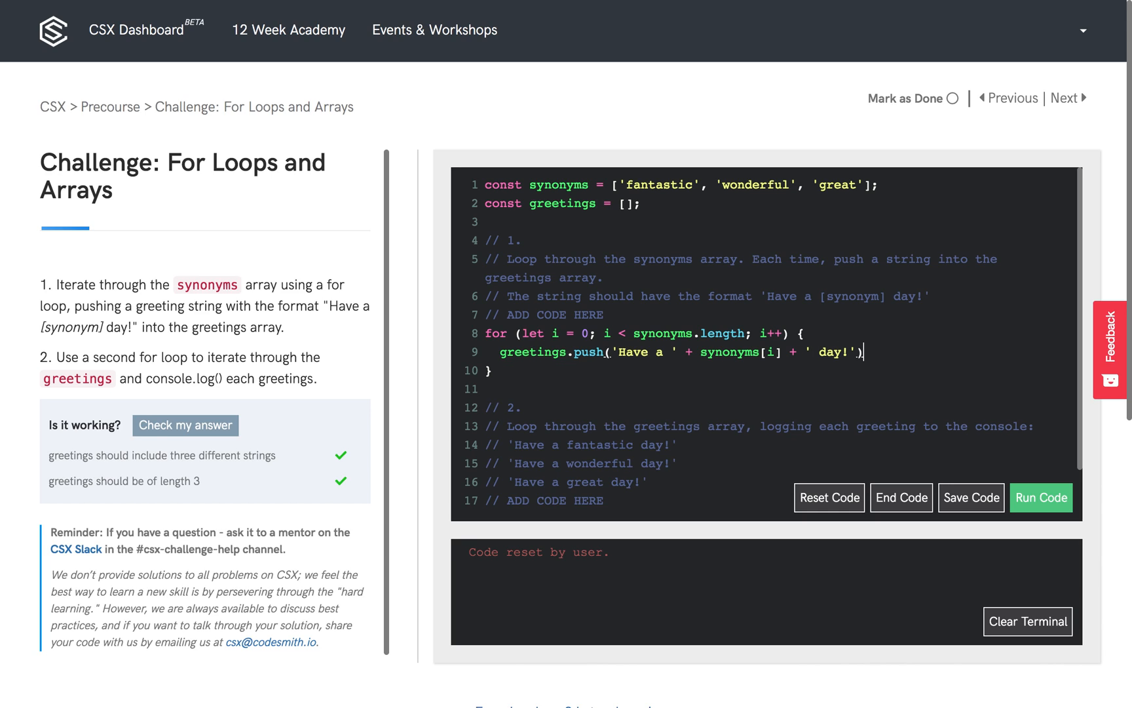
left_click(971, 498)
type(";")
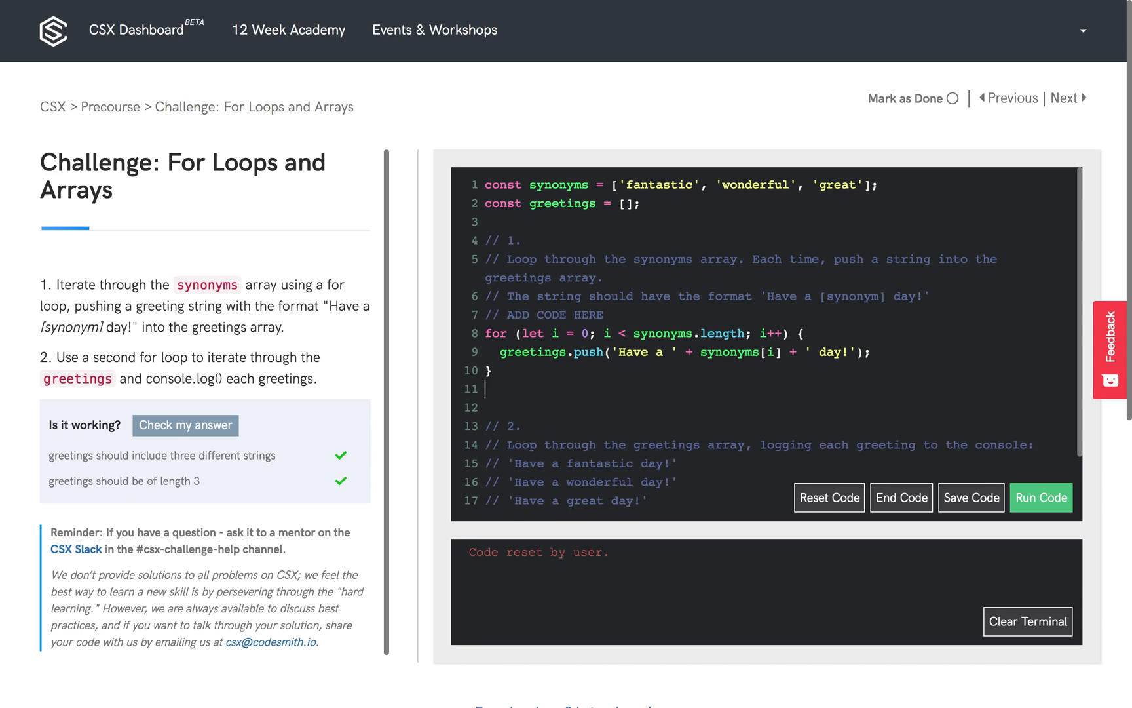
Log the greetings array after the loop and run the code to print the three greetings.
type("console.log")
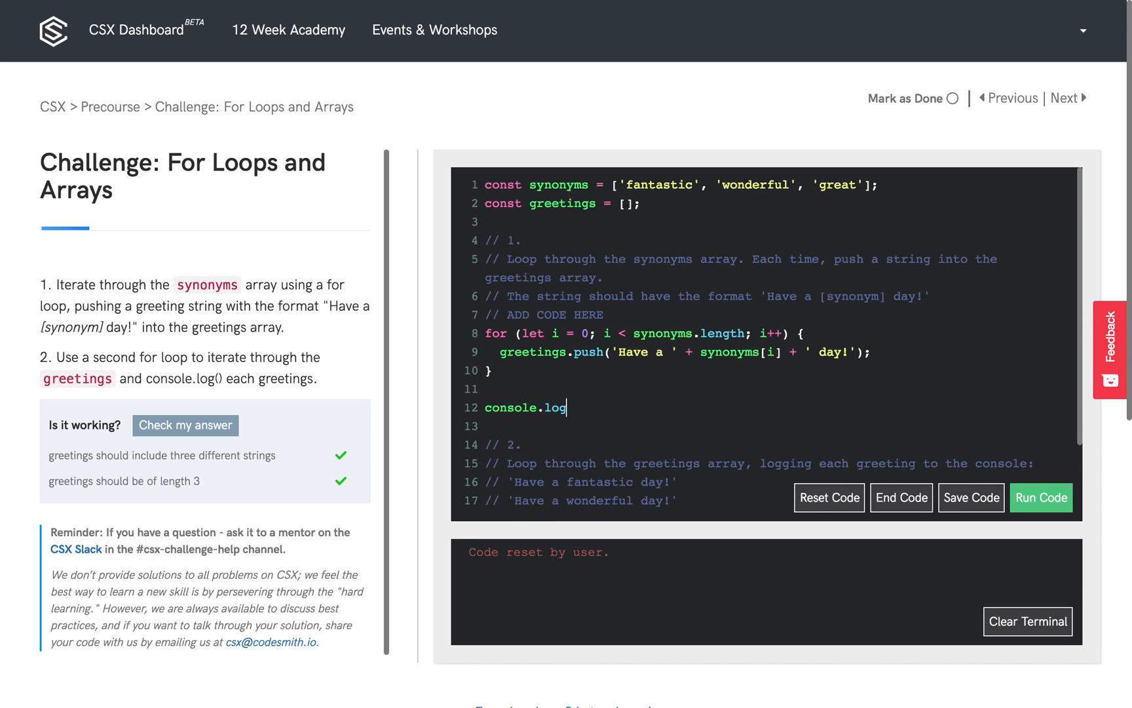
type("(gre)")
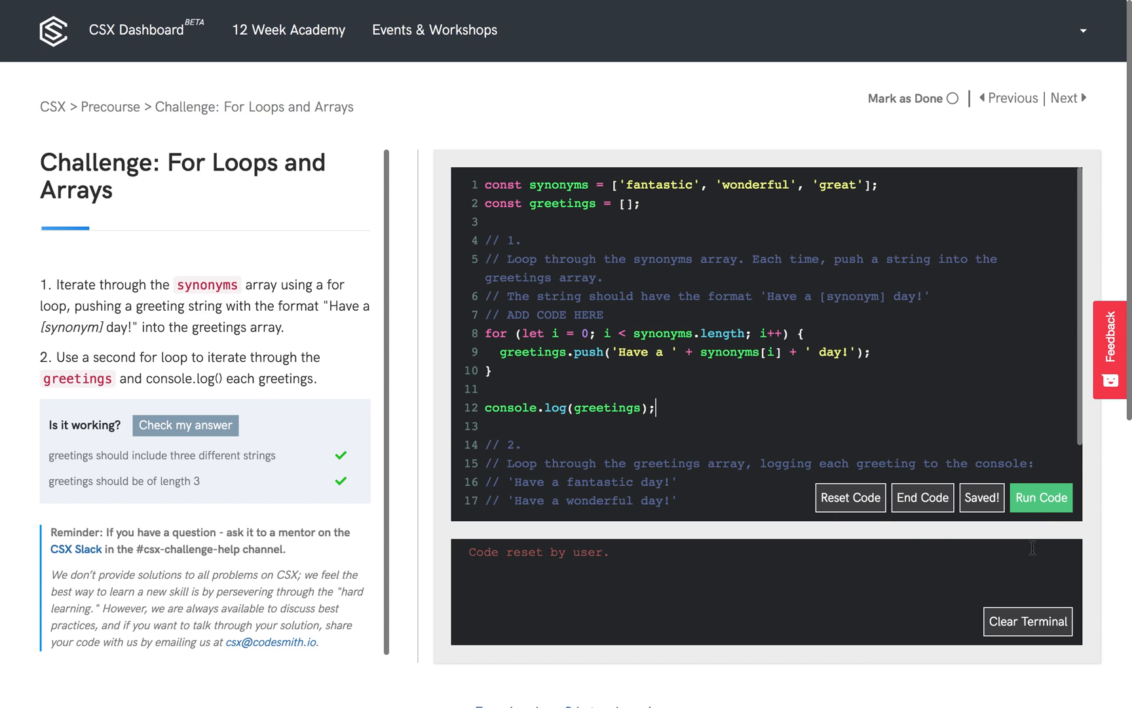
left_click(1040, 498)
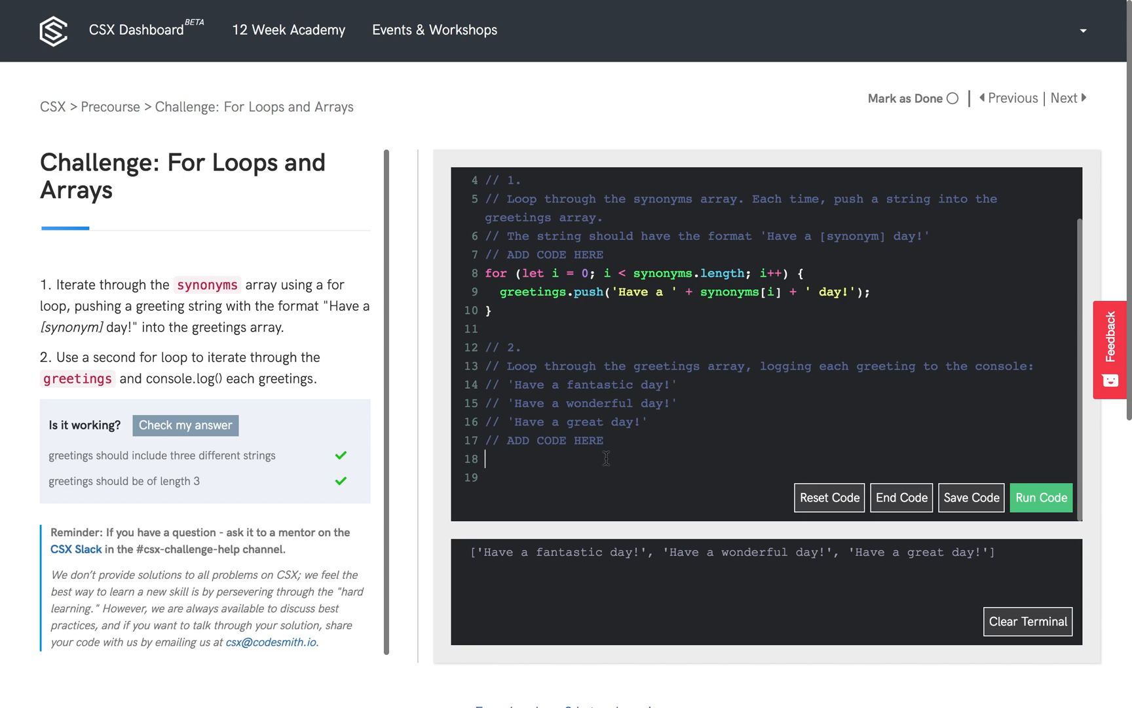
Write for (let i = 0; i < greetings.length; i++) under task 2 and start a console.log() inside it.
left_click(973, 498)
type("for (let i =")
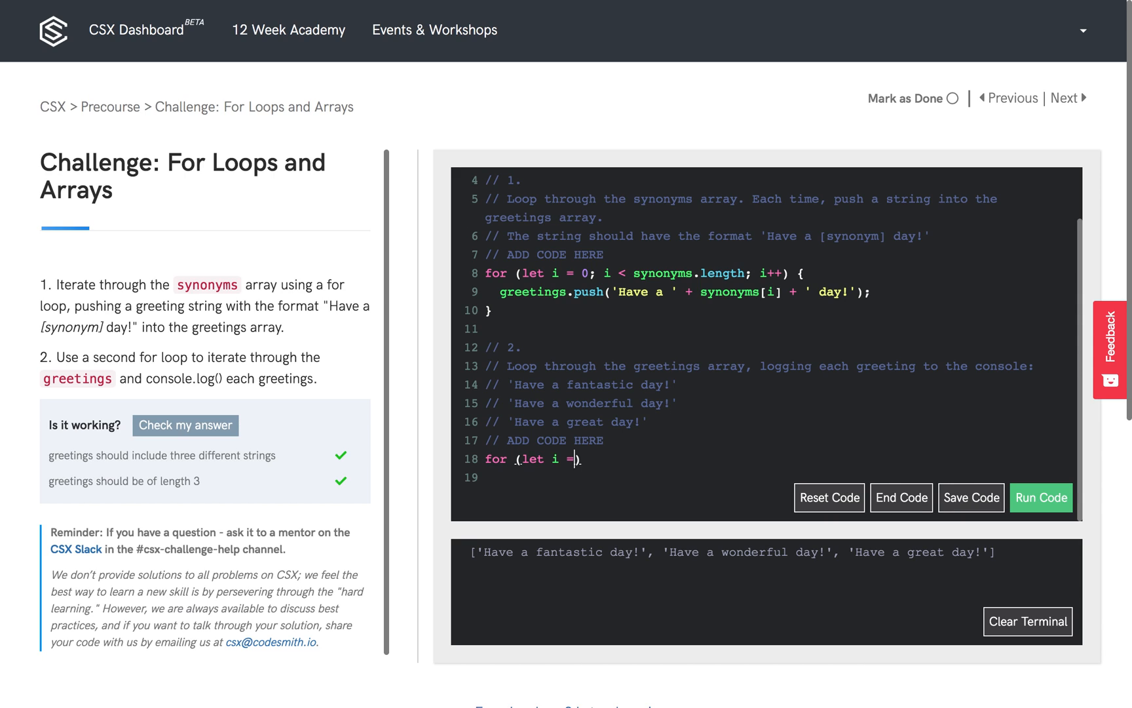
type("0; I")
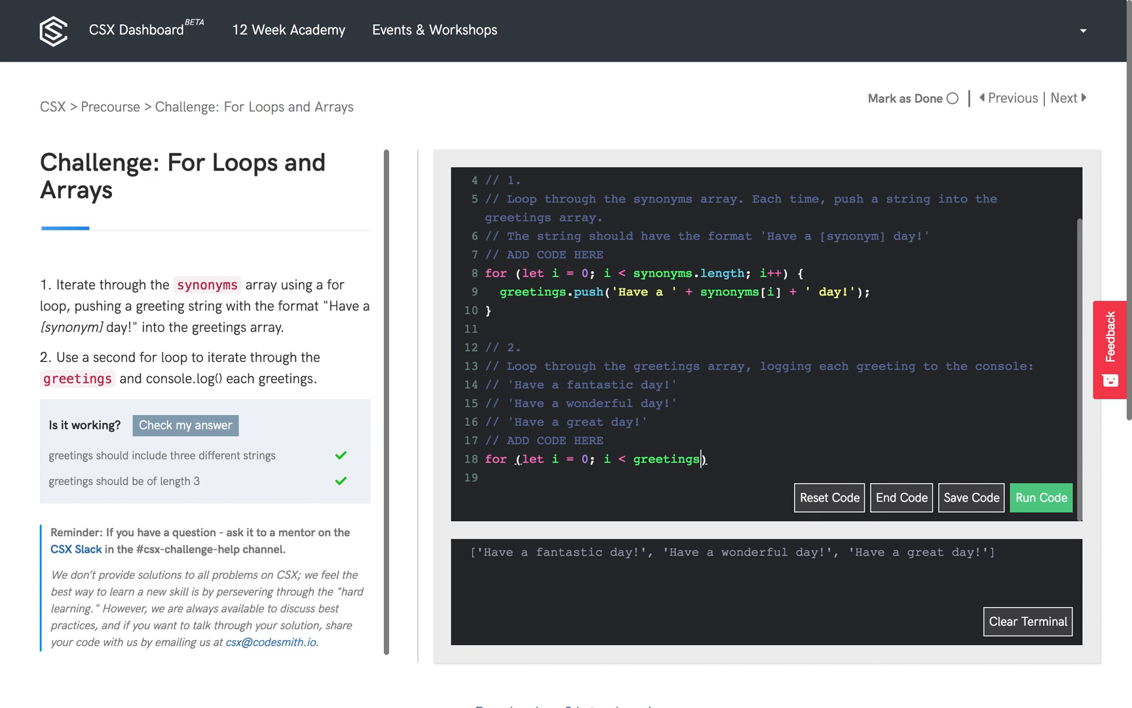
type(".length; i++) {}")
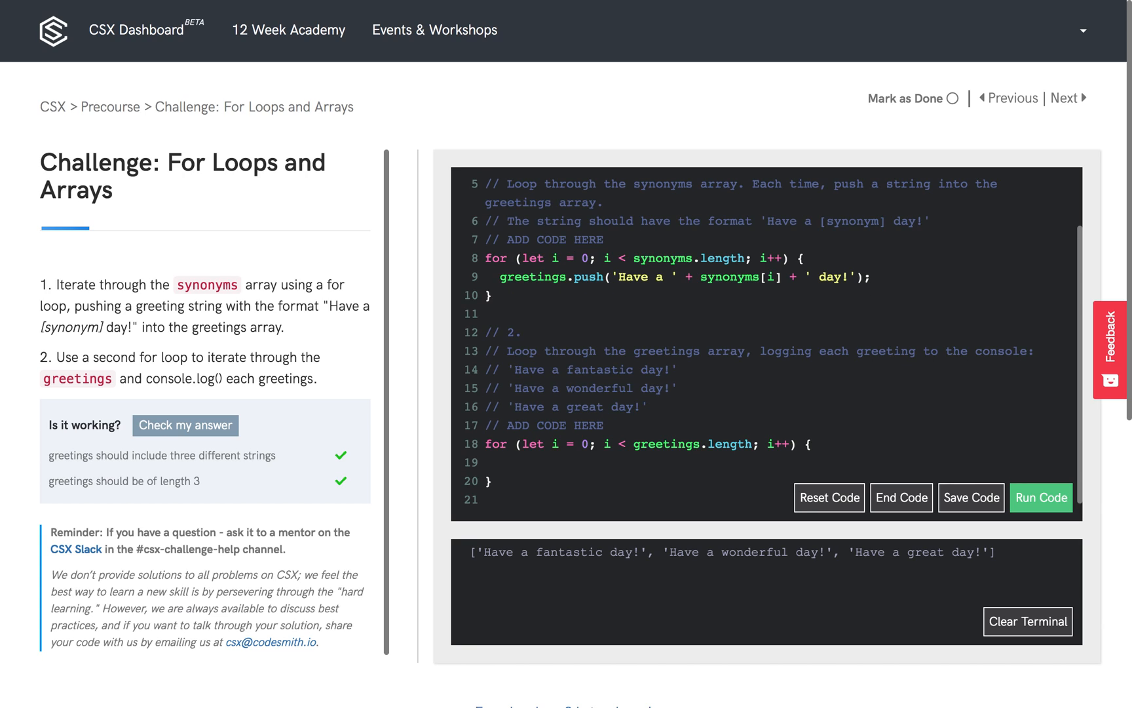
left_click(972, 498)
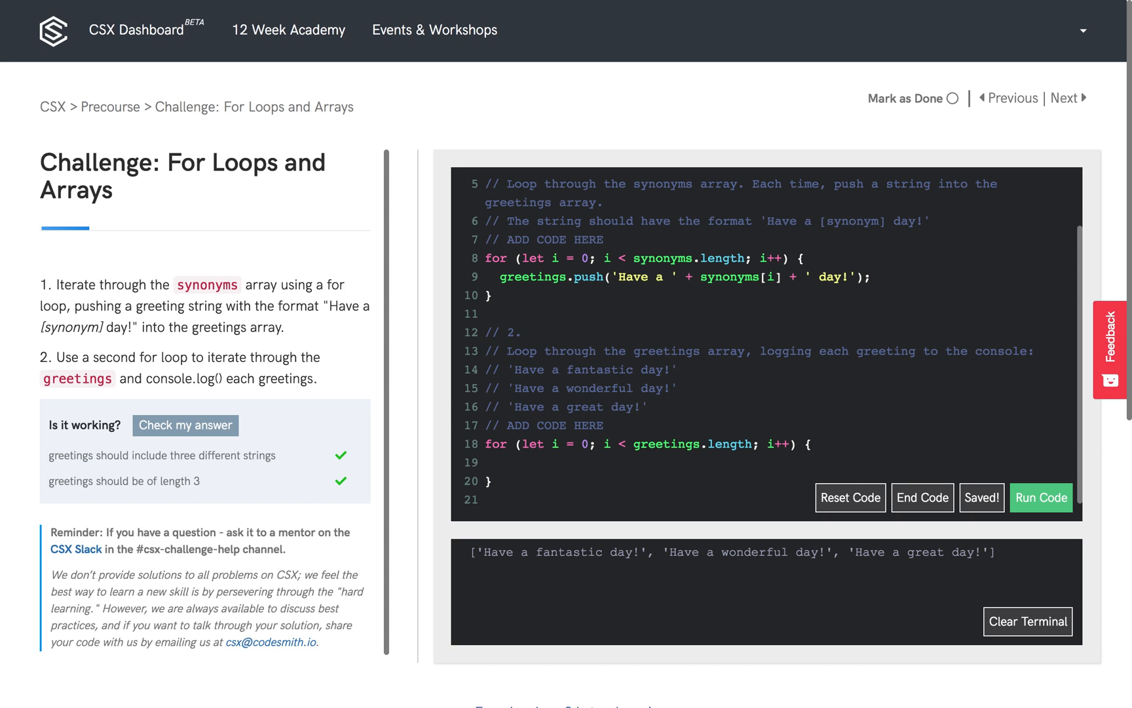
type("console.log()")
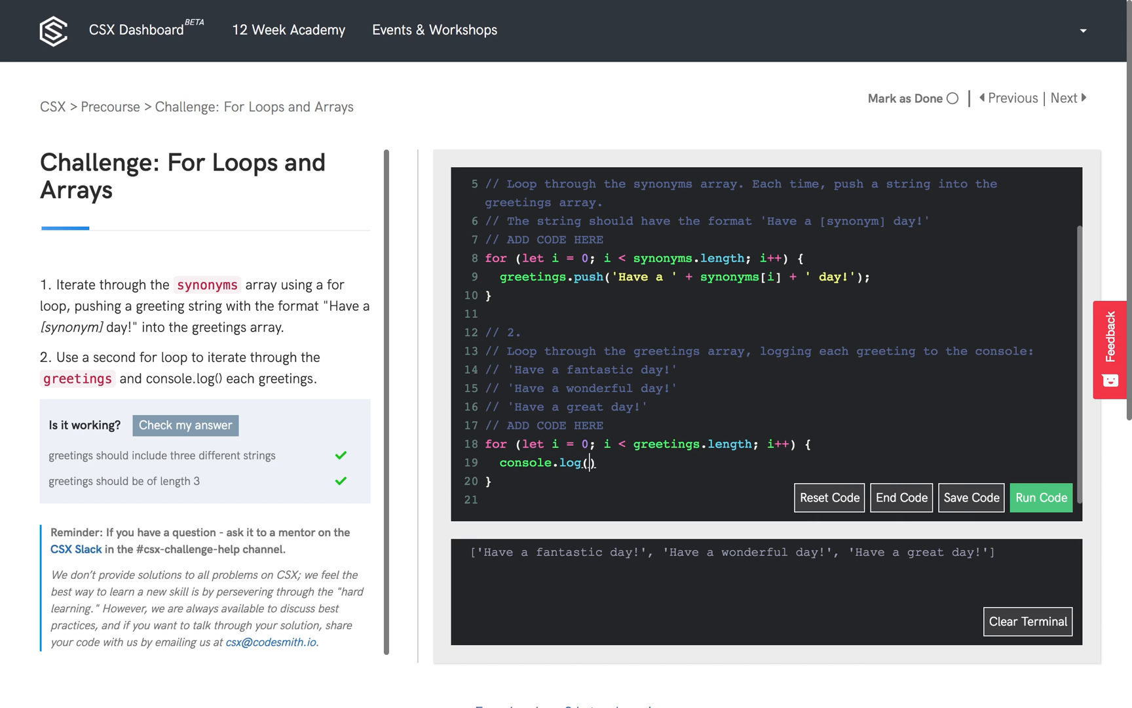
Complete console.log(greetings[i]); and run the code to print each greeting on its own line.
type("greetings[i]")
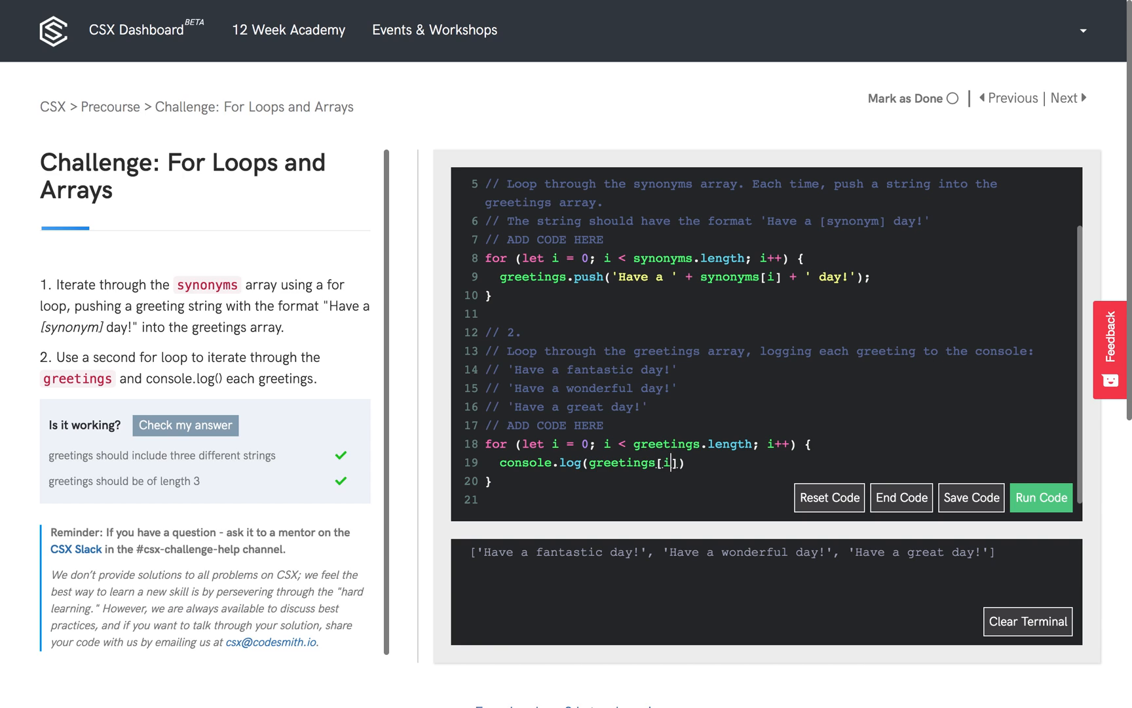
left_click(970, 498)
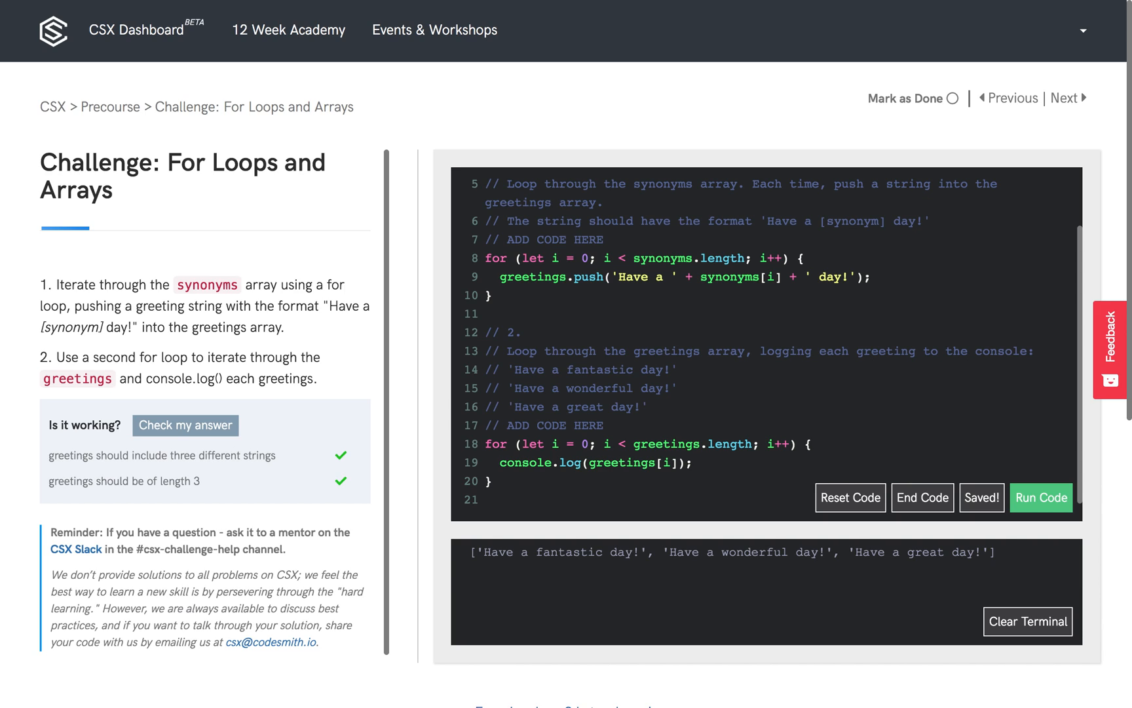
left_click(692, 463)
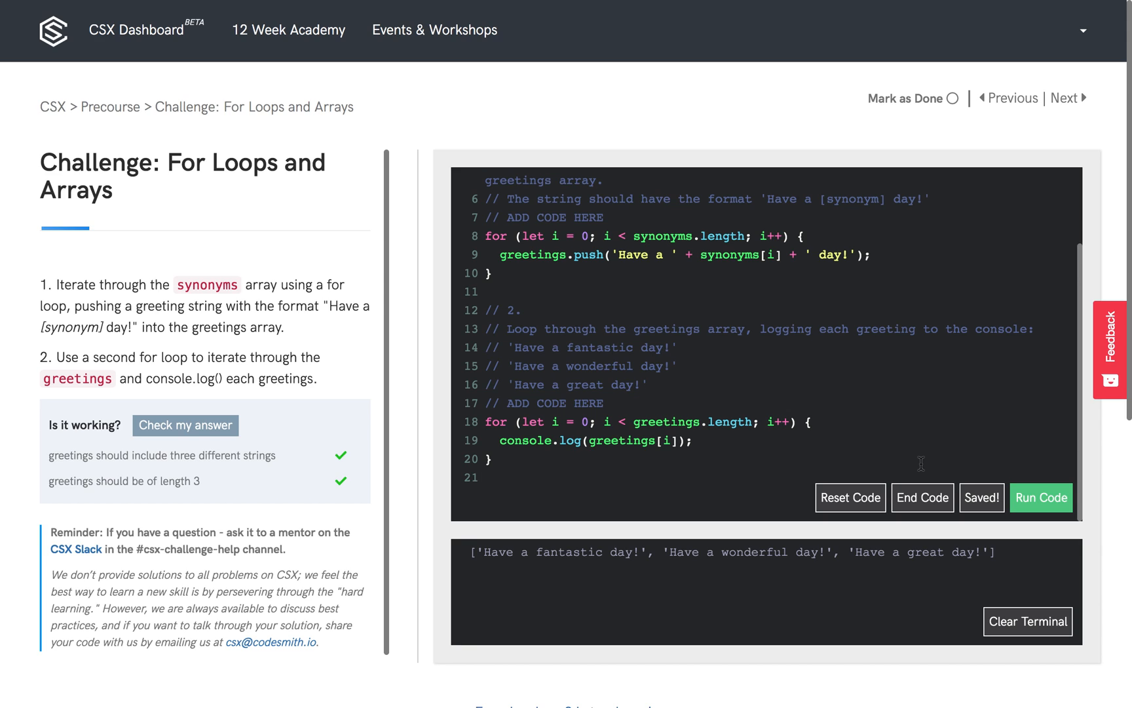
left_click(1042, 498)
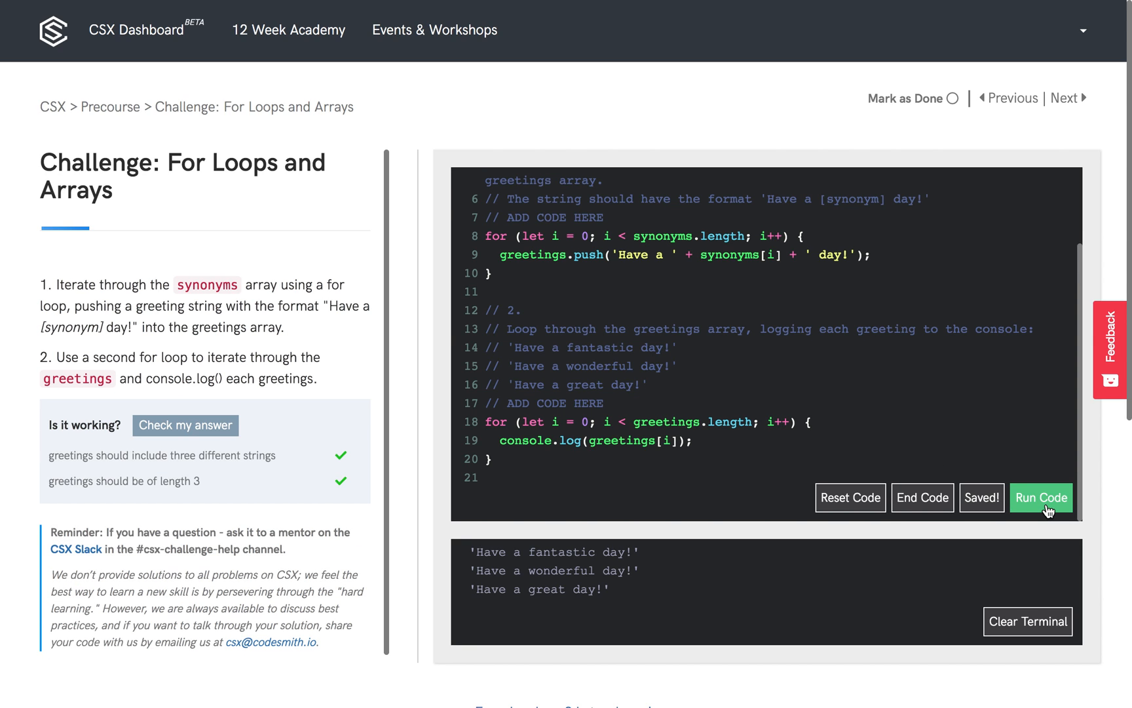